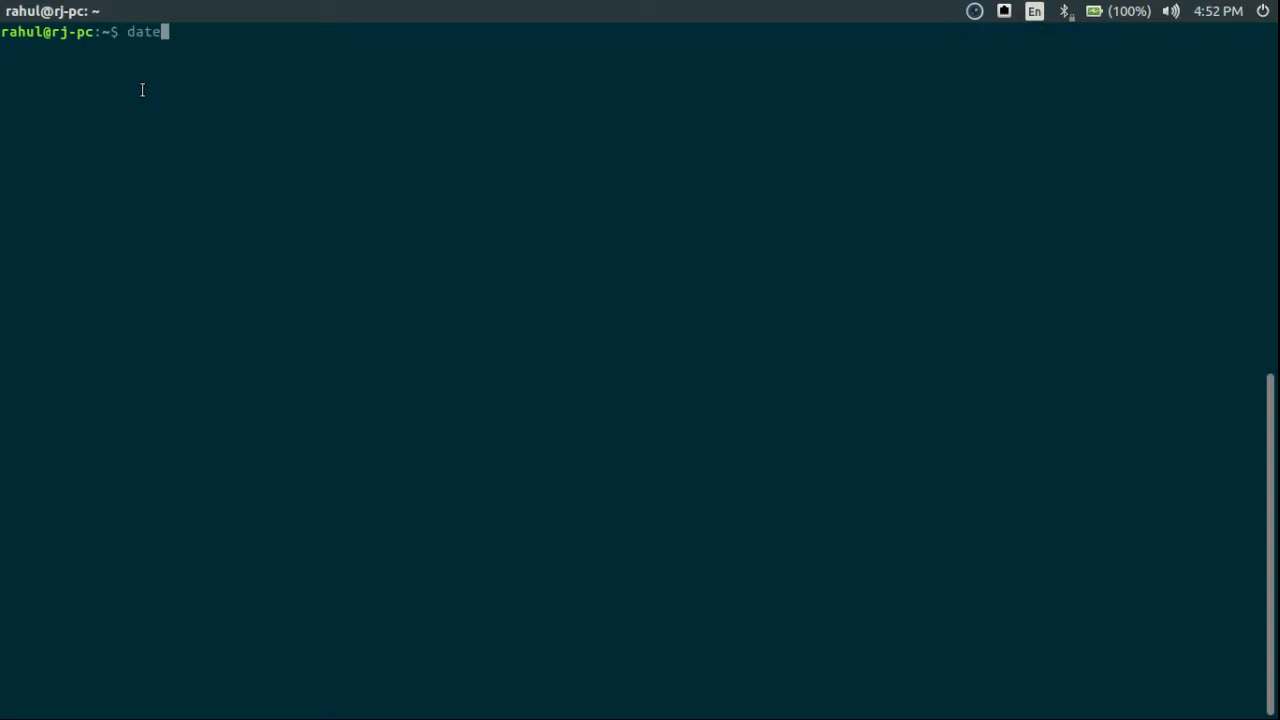
# Step: Show the current date, Sun Oct 22 16:52:19 IST 2017, before changing time settings
pyautogui.press('Return')
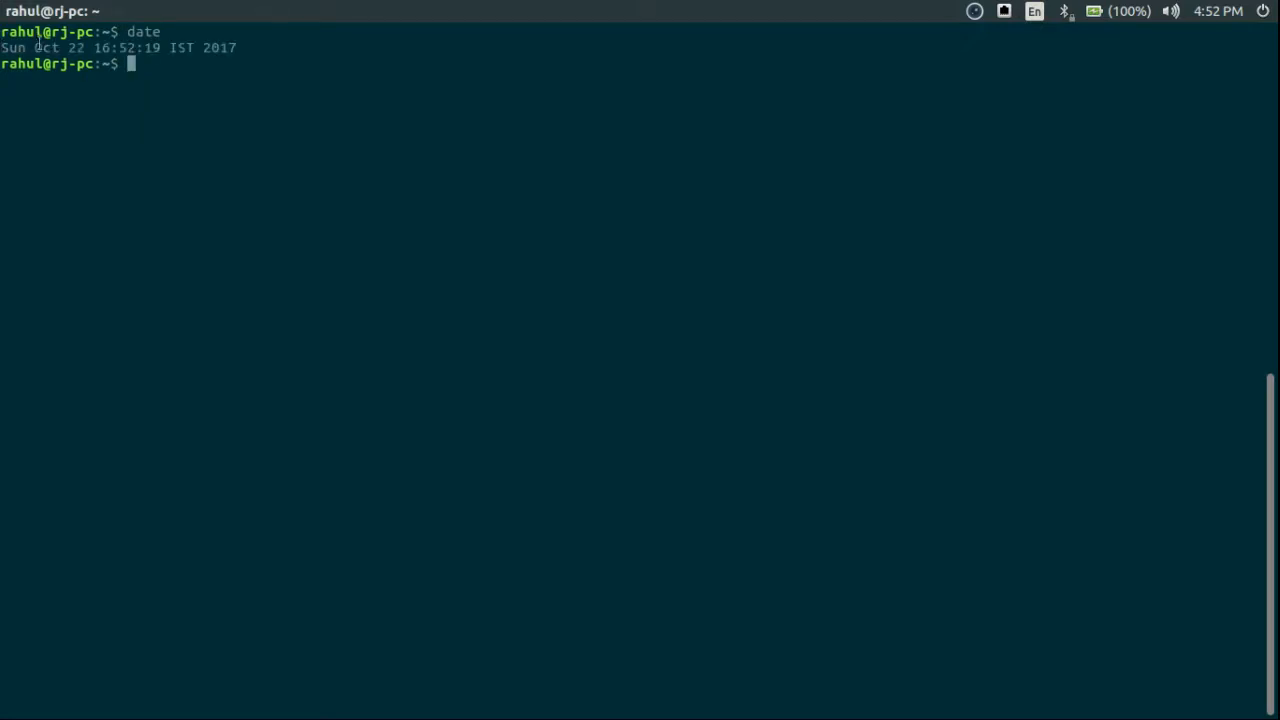
pyautogui.doubleClick(44, 48)
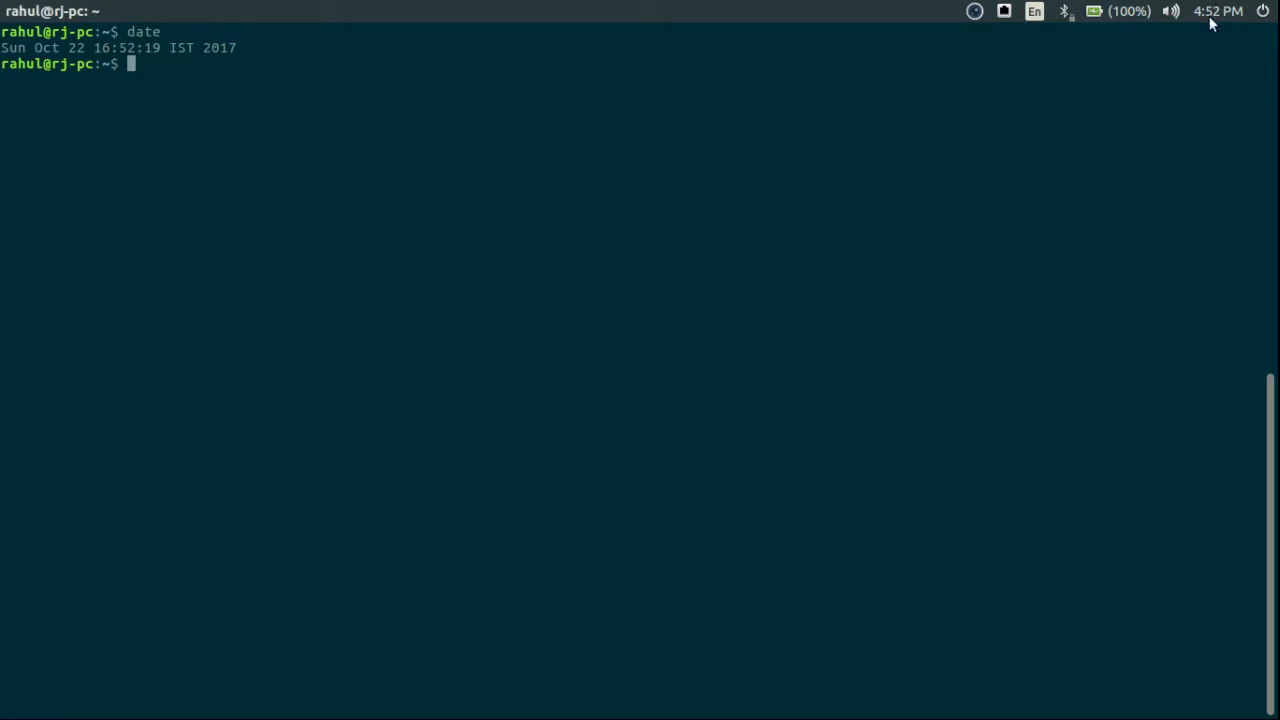
pyautogui.moveTo(204, 84)
pyautogui.write('sudo timedatectl set-ntp no')
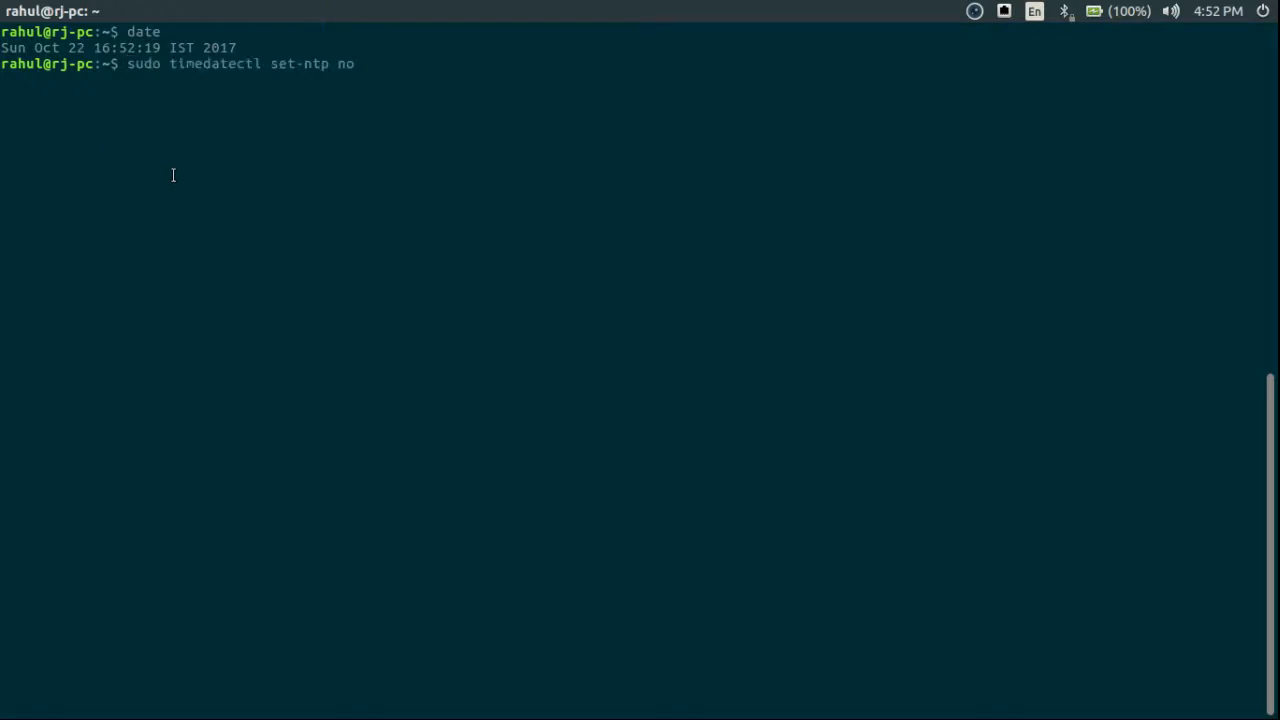
# Step: Disable automatic network time with `sudo timedatectl set-ntp no` and query timedatectl status
pyautogui.press('Return')
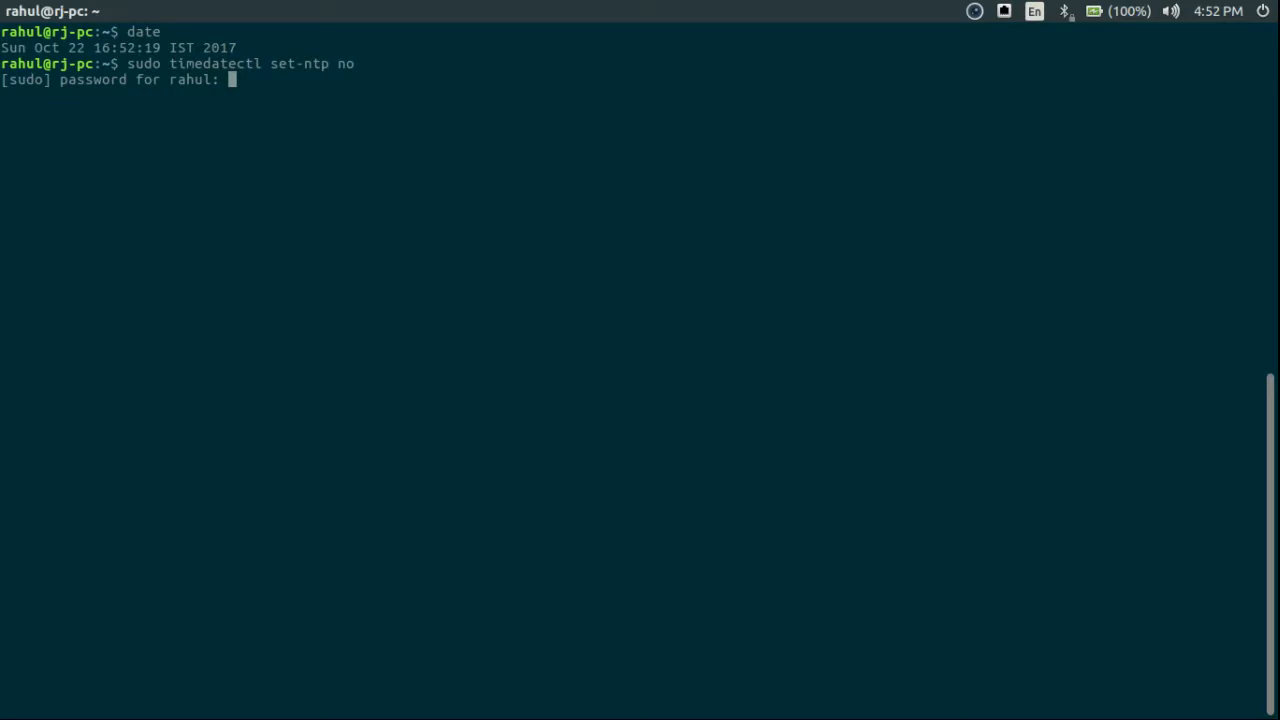
pyautogui.press('Return')
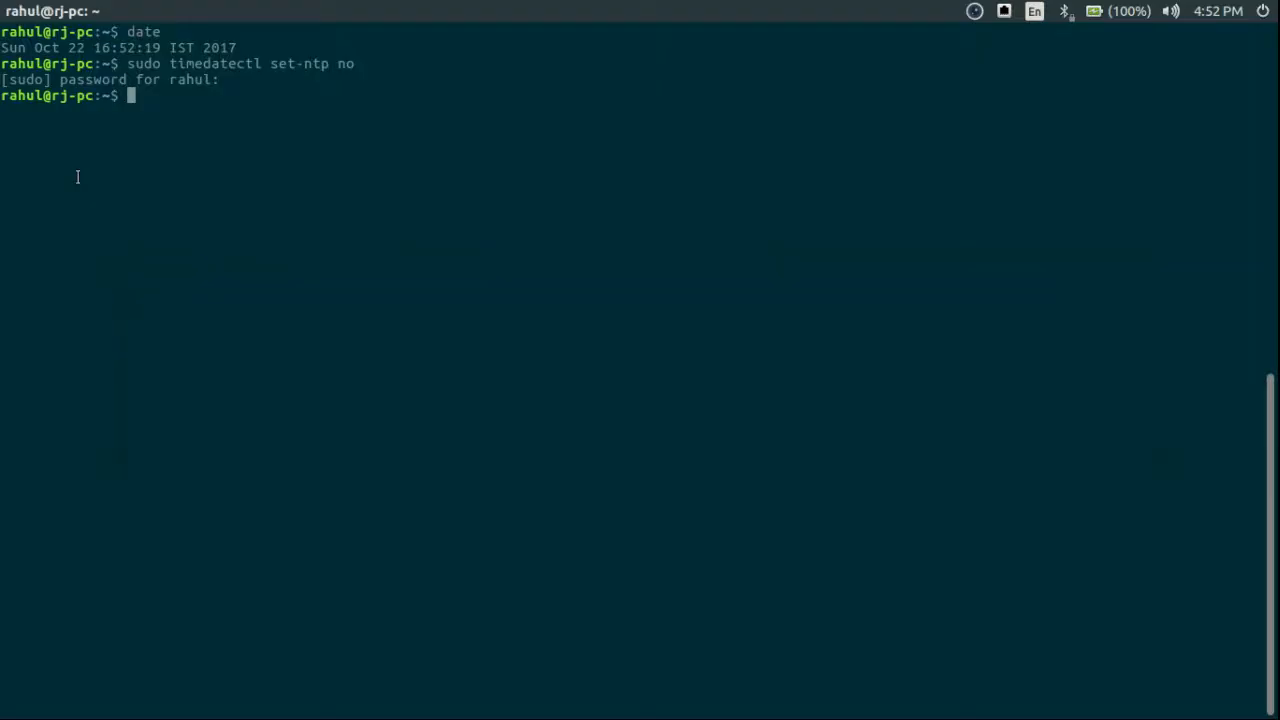
pyautogui.write('timedatectl')
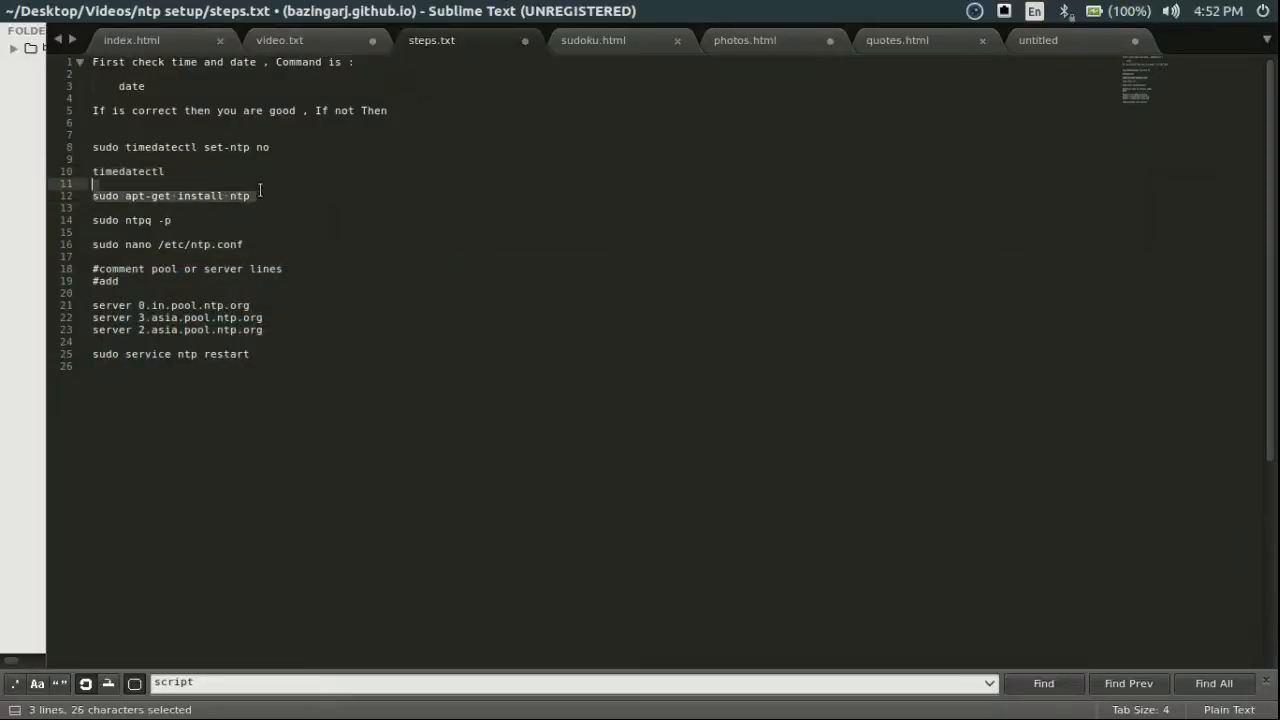
# Step: Select the `sudo apt-get install ntp` line from the notes in Sublime Text
pyautogui.click(252, 196)
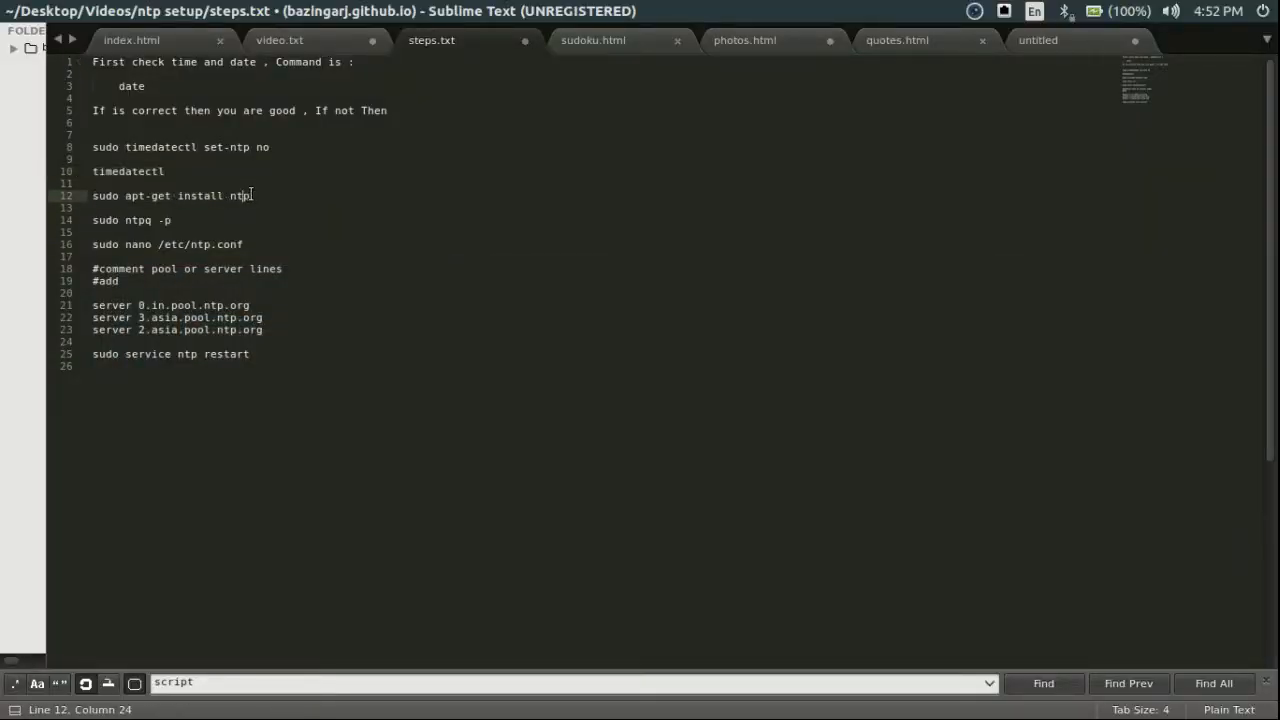
pyautogui.tripleClick(170, 196)
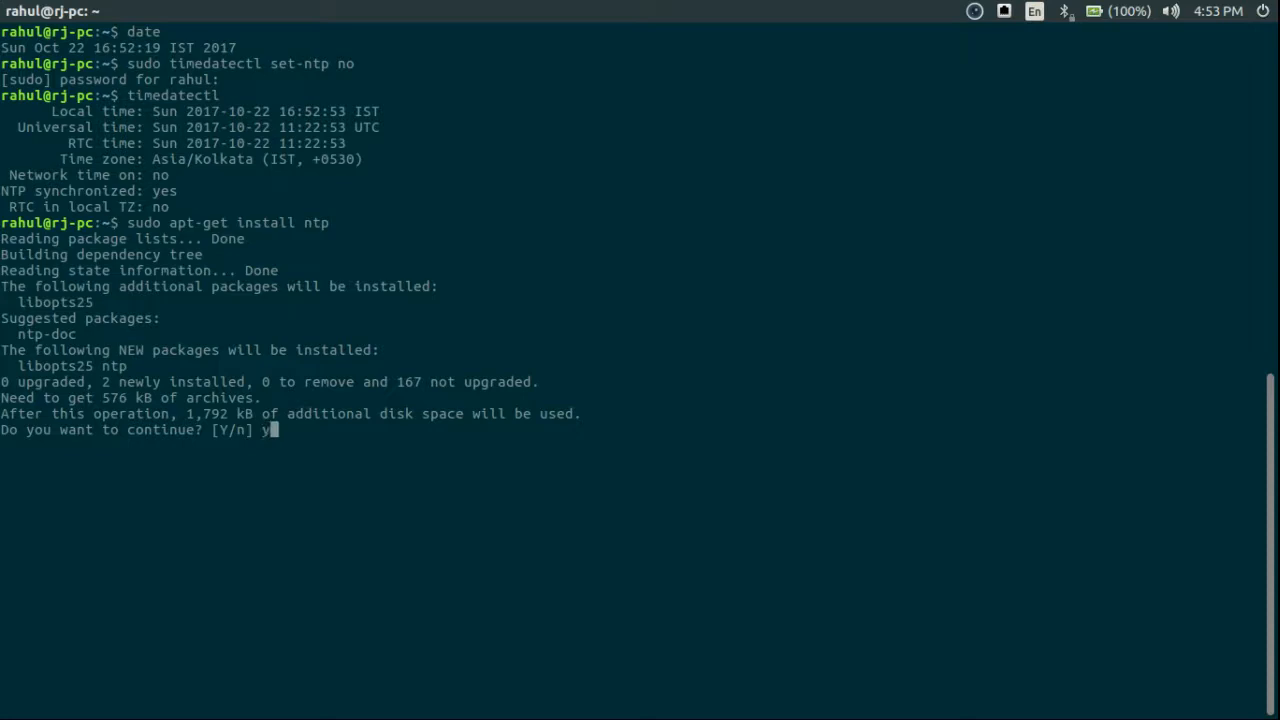
# Step: Install the ntp package, list its pool peers with ntpq -p, and start `sudo nano /etc/ntp.conf`
pyautogui.press('Return')
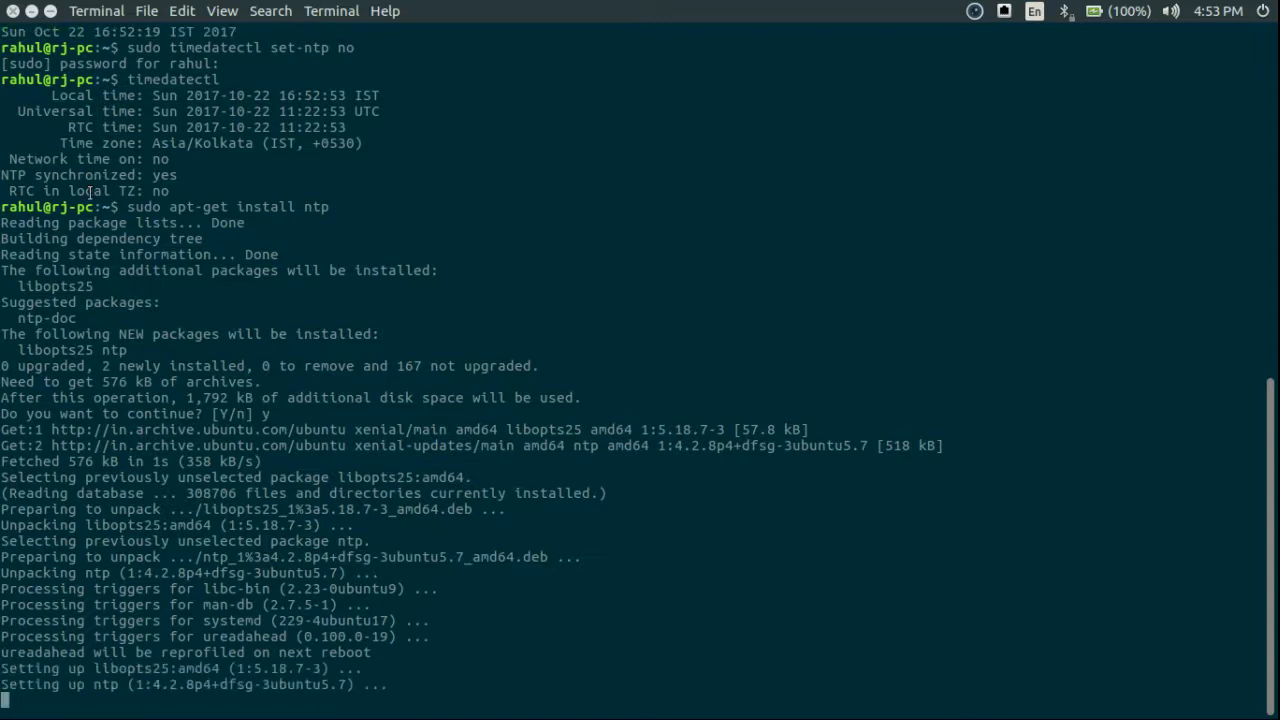
pyautogui.scroll(-3)
pyautogui.write('sudo ntpq -p')
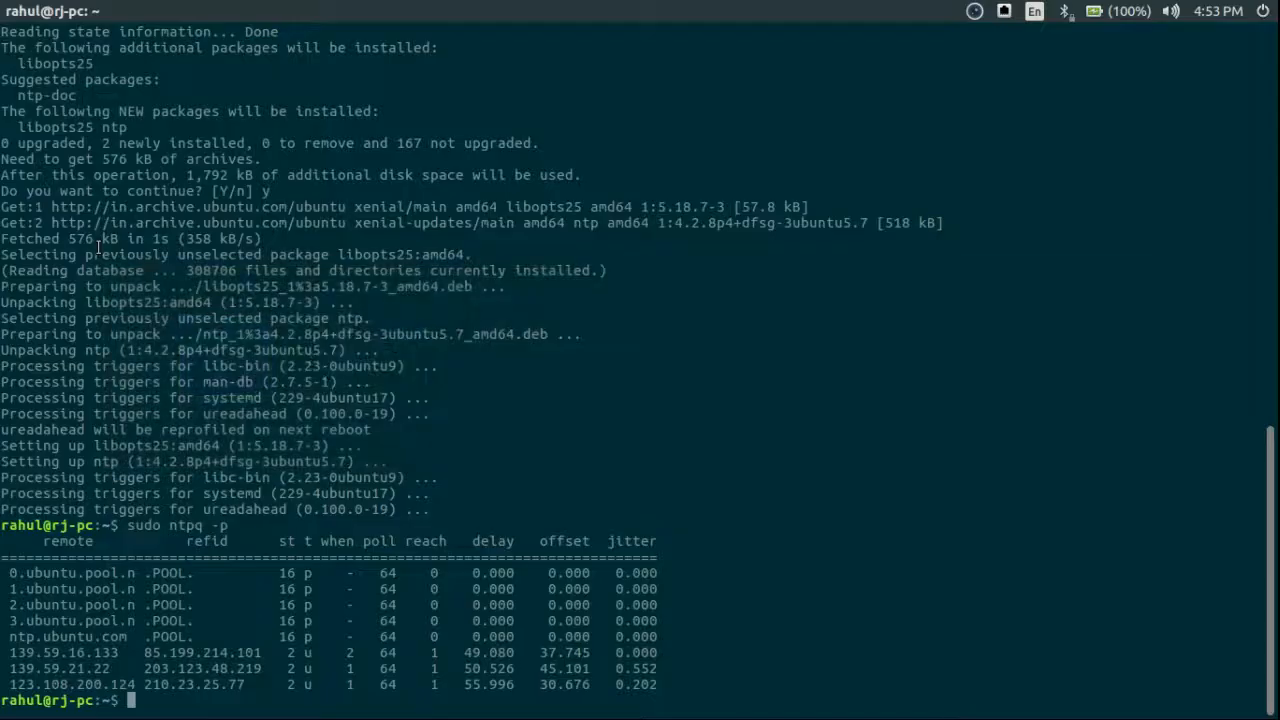
pyautogui.write('sudo nano /etc/ntp.conf')
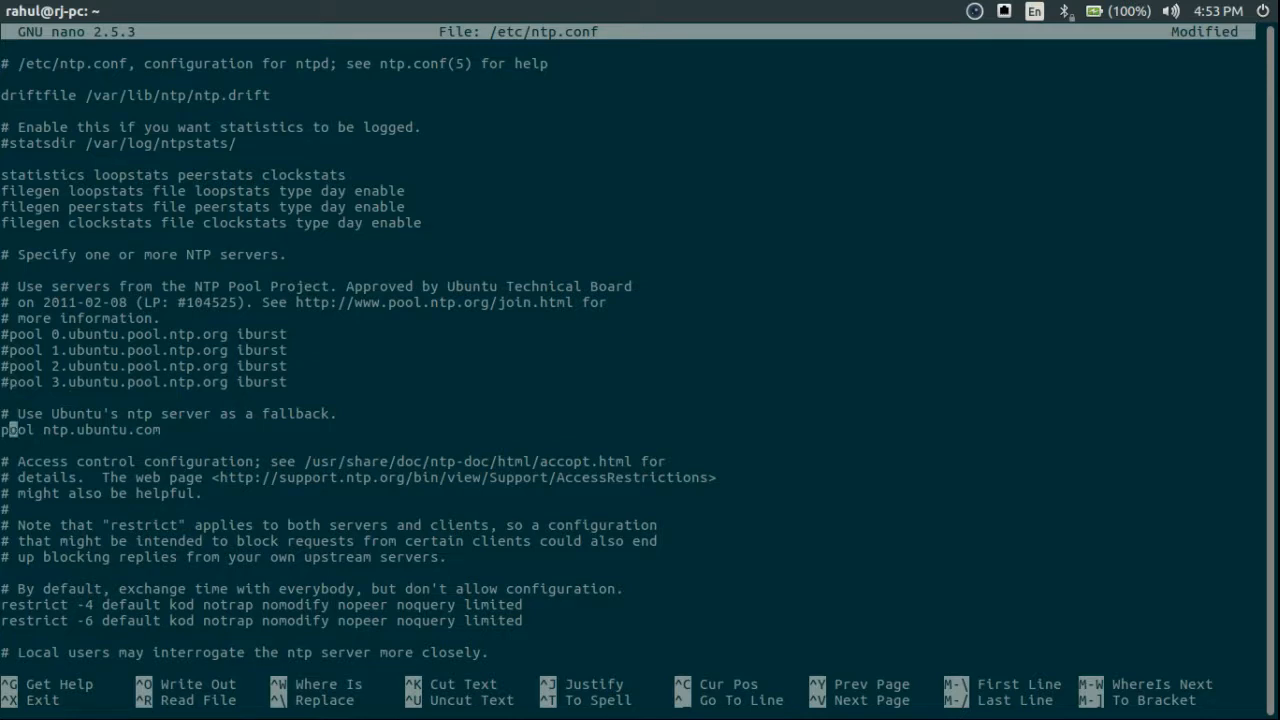
# Step: Comment out the ntp.ubuntu.com fallback pool and paste the 0.in, 3.asia and 2.asia pool.ntp.org server lines
pyautogui.write('#')
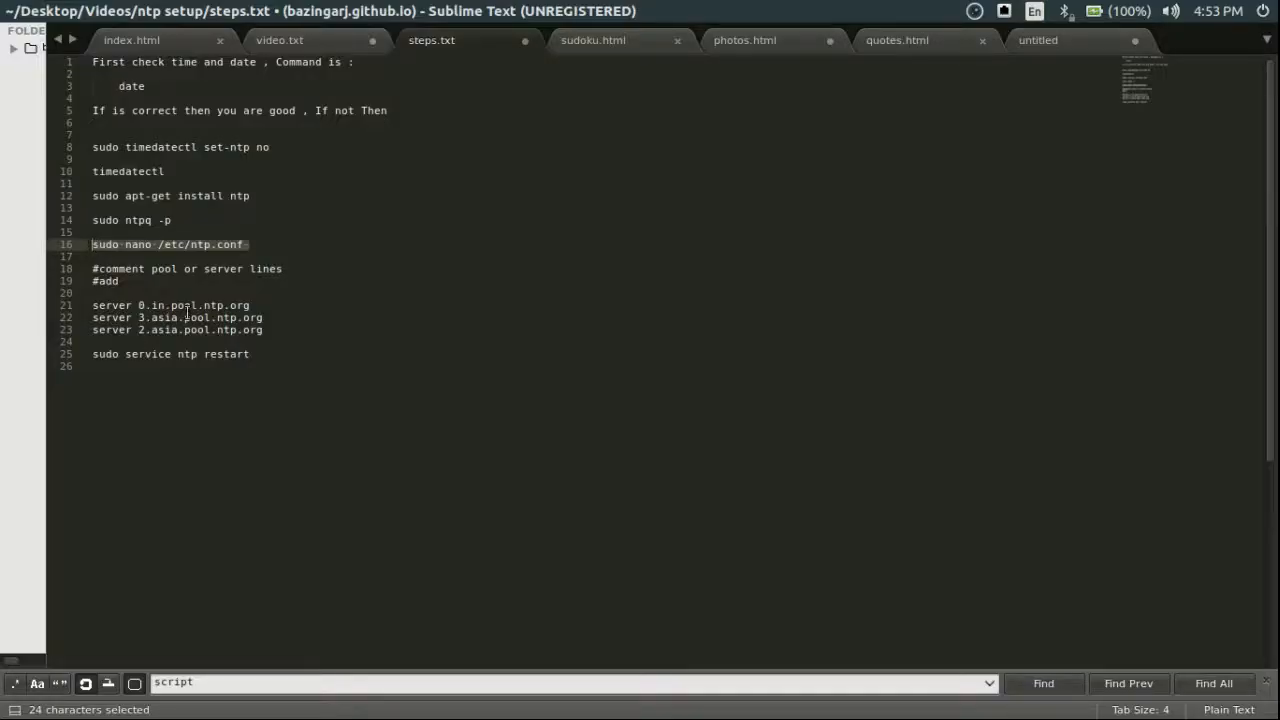
pyautogui.moveTo(92, 304); pyautogui.dragTo(264, 328)
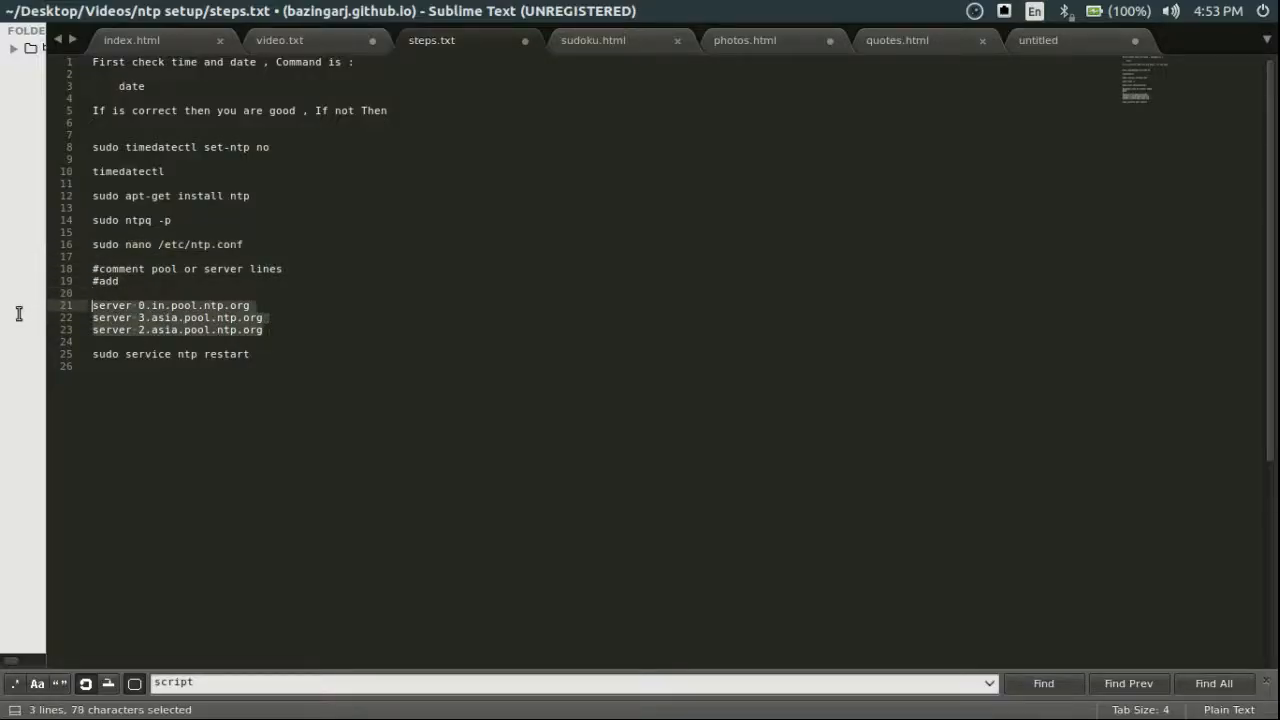
pyautogui.press('ctrl+c')
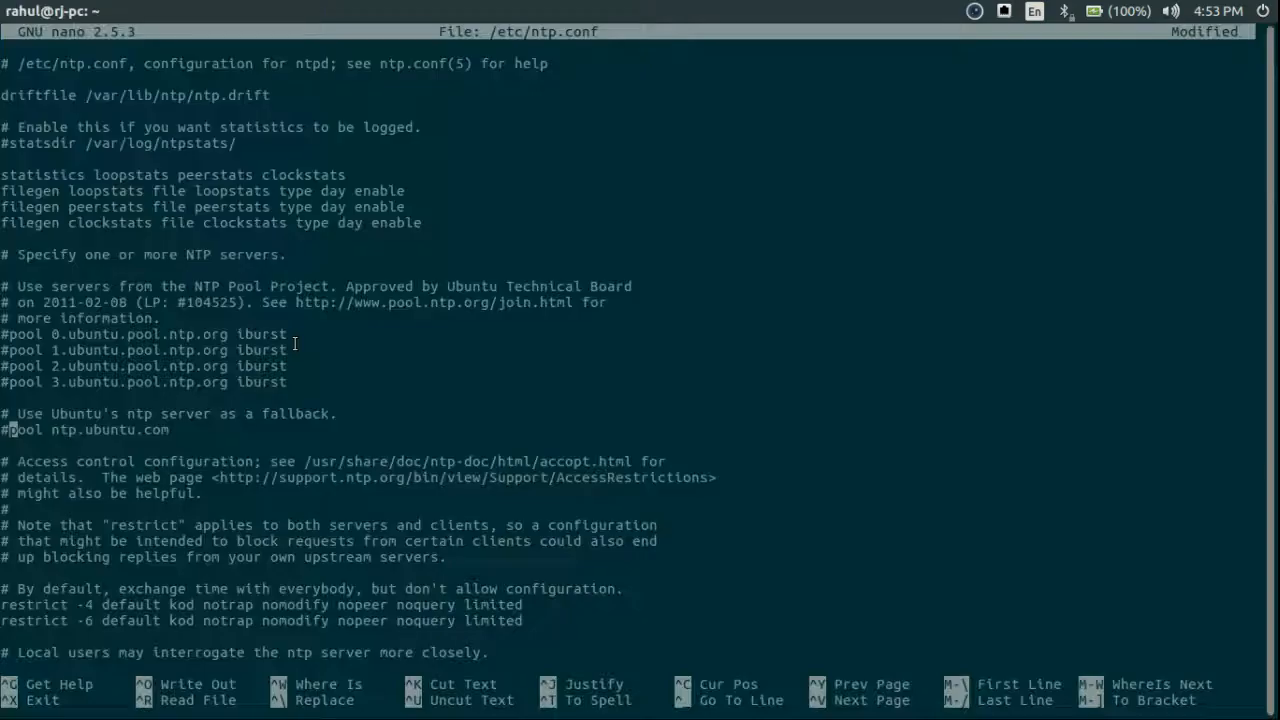
pyautogui.press('Return')
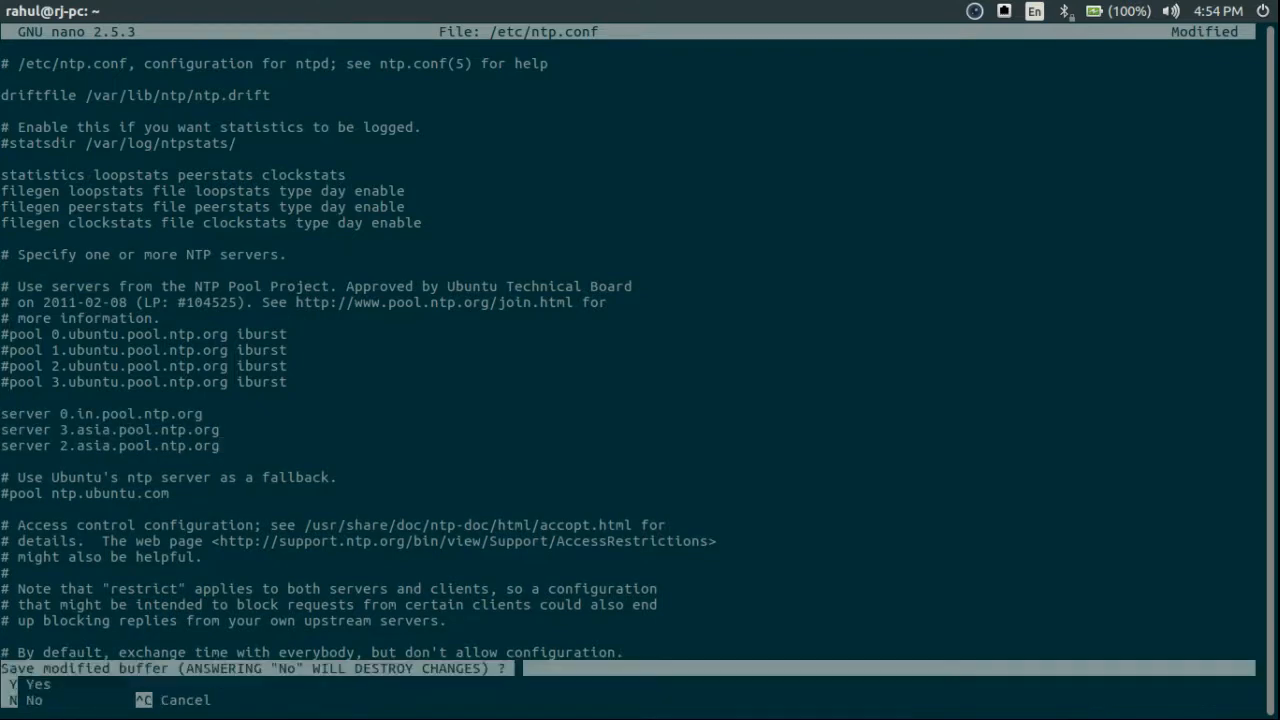
# Step: Save /etc/ntp.conf from nano and bring the service restart command back to the terminal
pyautogui.press('y')
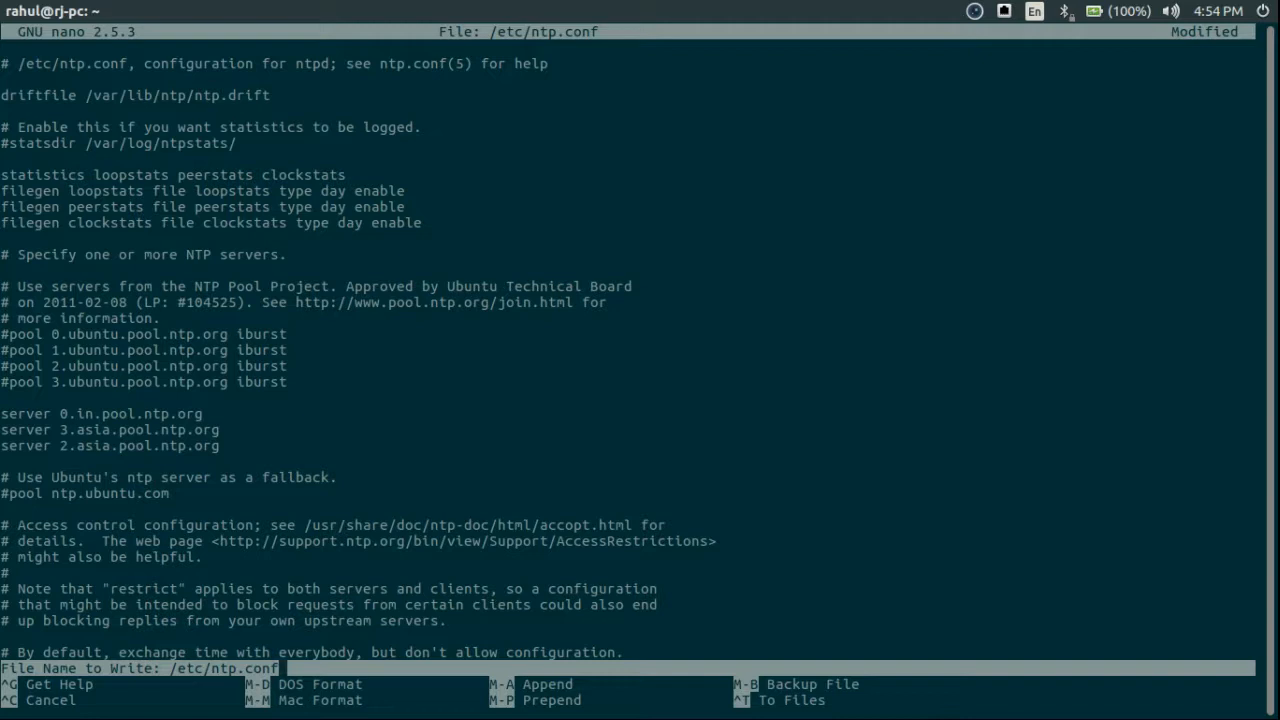
pyautogui.press('Return')
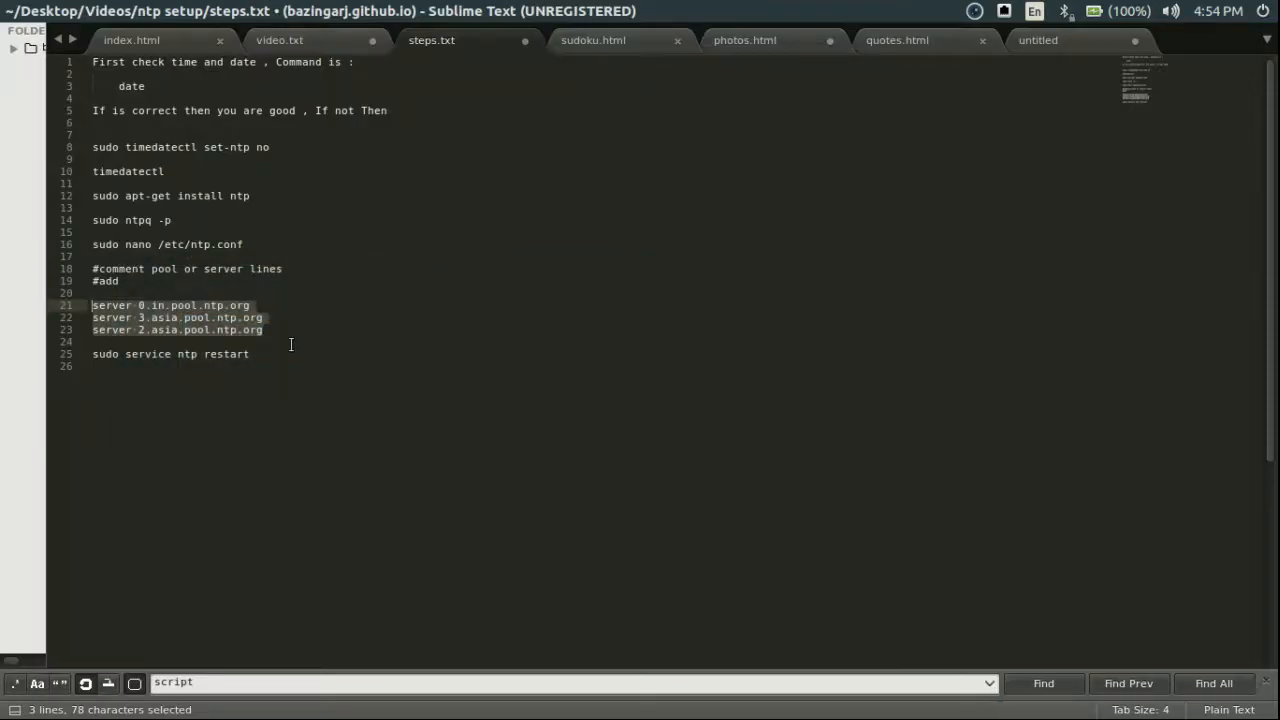
pyautogui.click(90, 340)
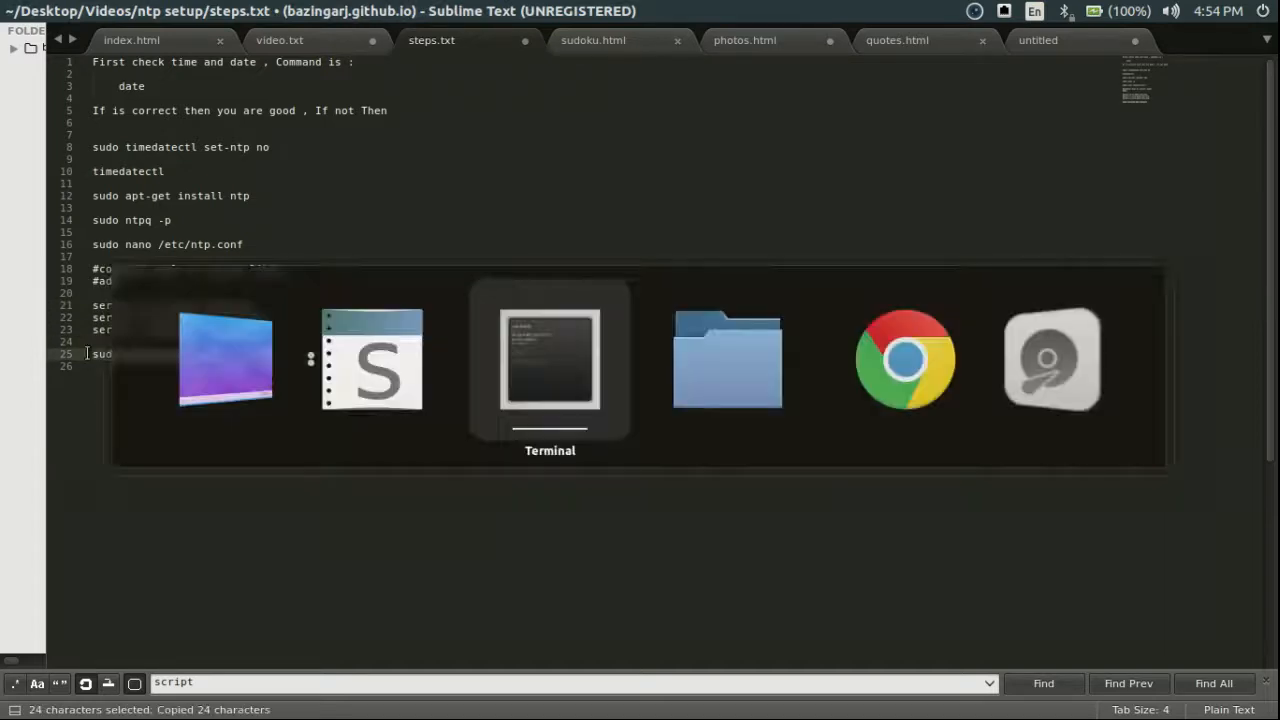
pyautogui.click(550, 358)
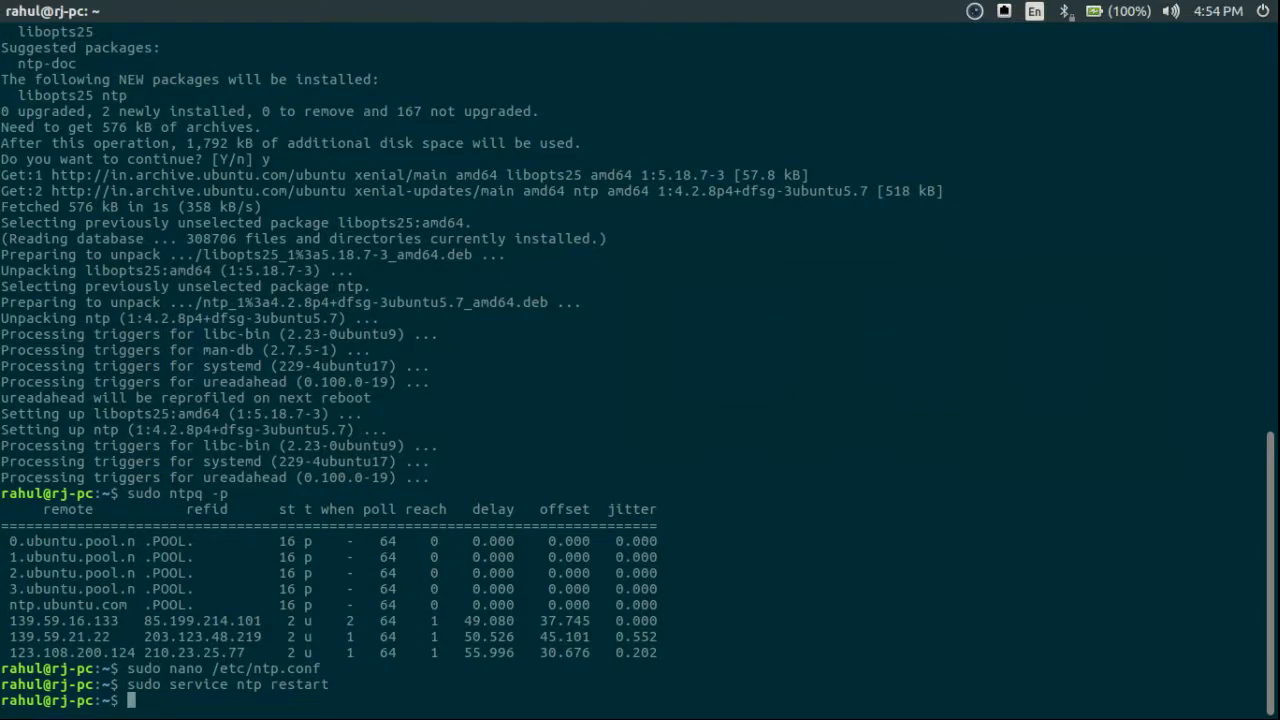
# Step: Run `date` again, now showing Sun Oct 22 16:54:19 IST 2017 after the ntp restart
pyautogui.write('date')
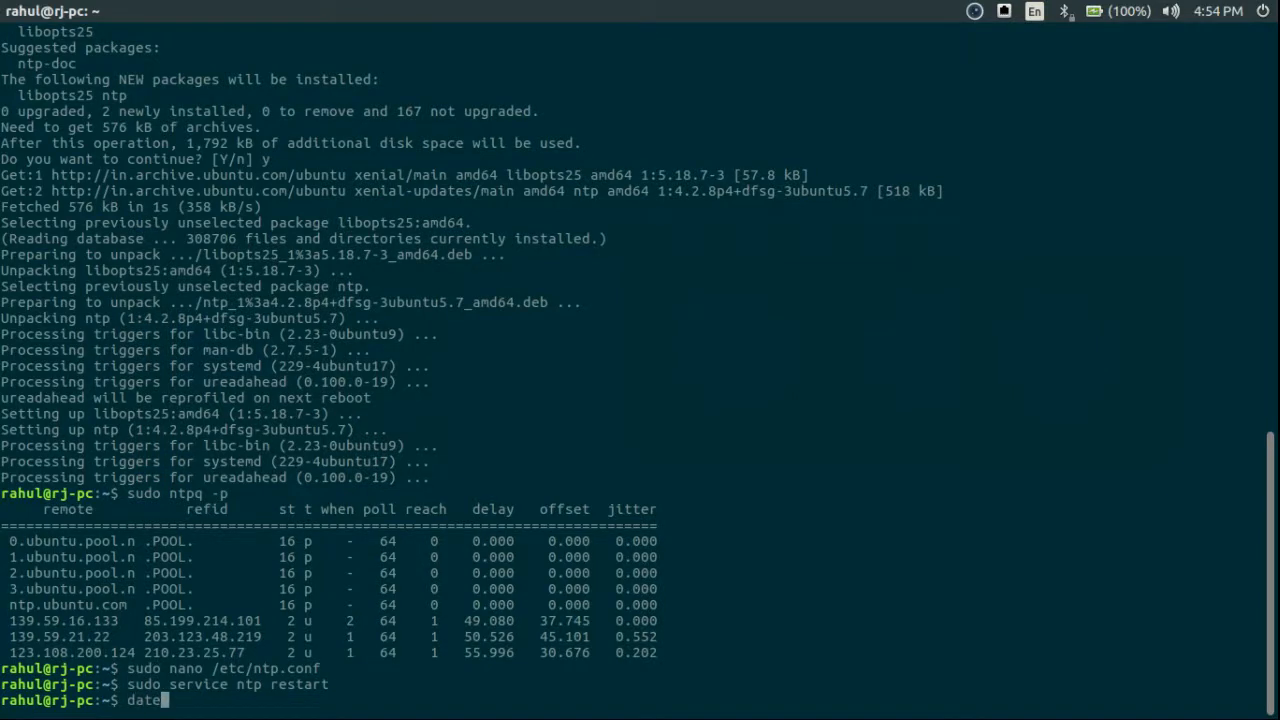
pyautogui.press('Return')
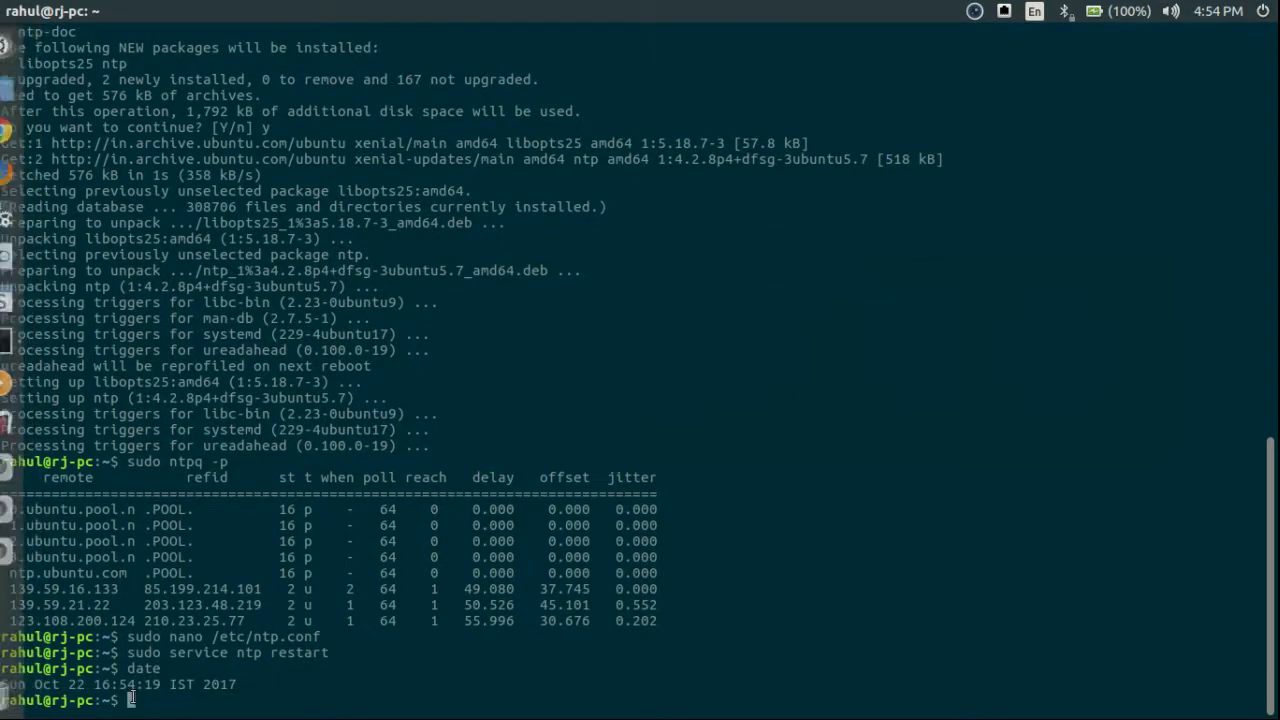